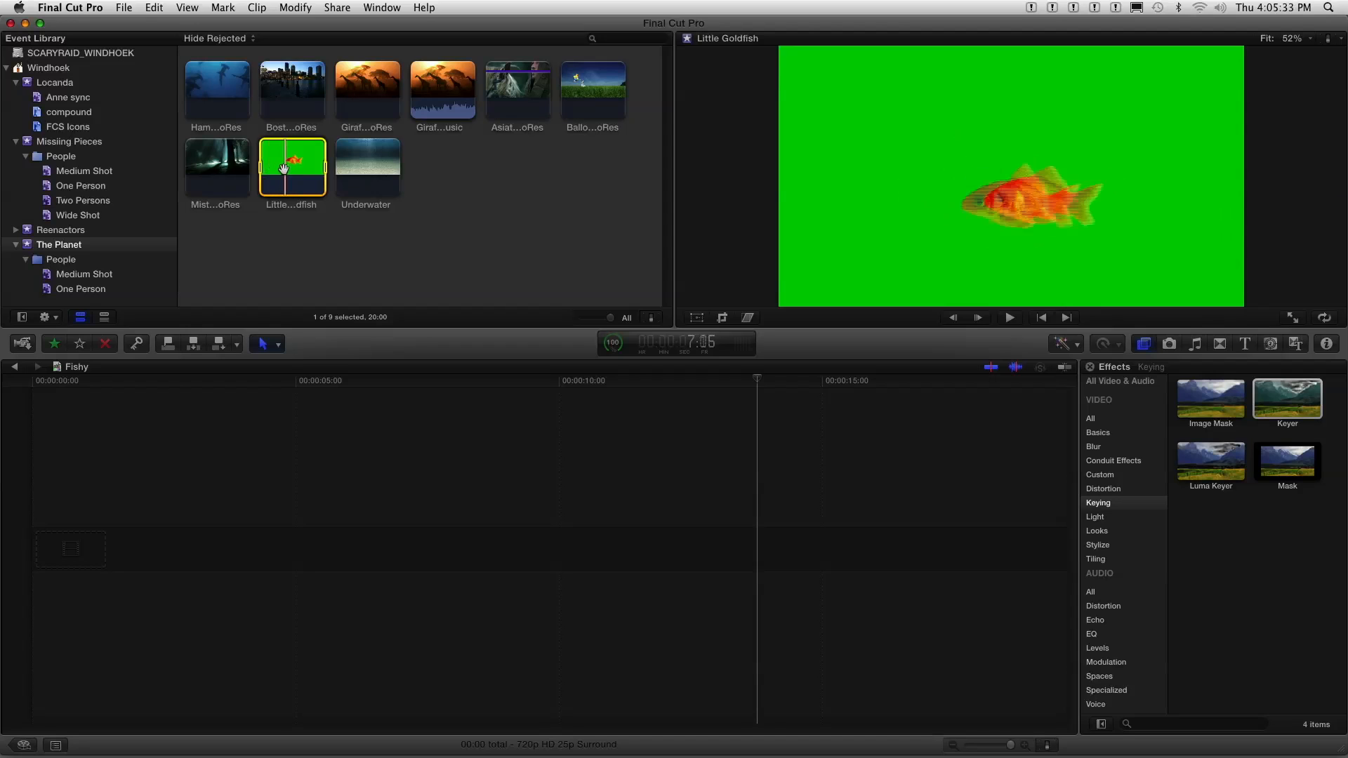
- Drag the Little Goldfish green-screen clip onto the Fishy project timeline
left_click_drag(292, 164, 69, 548)
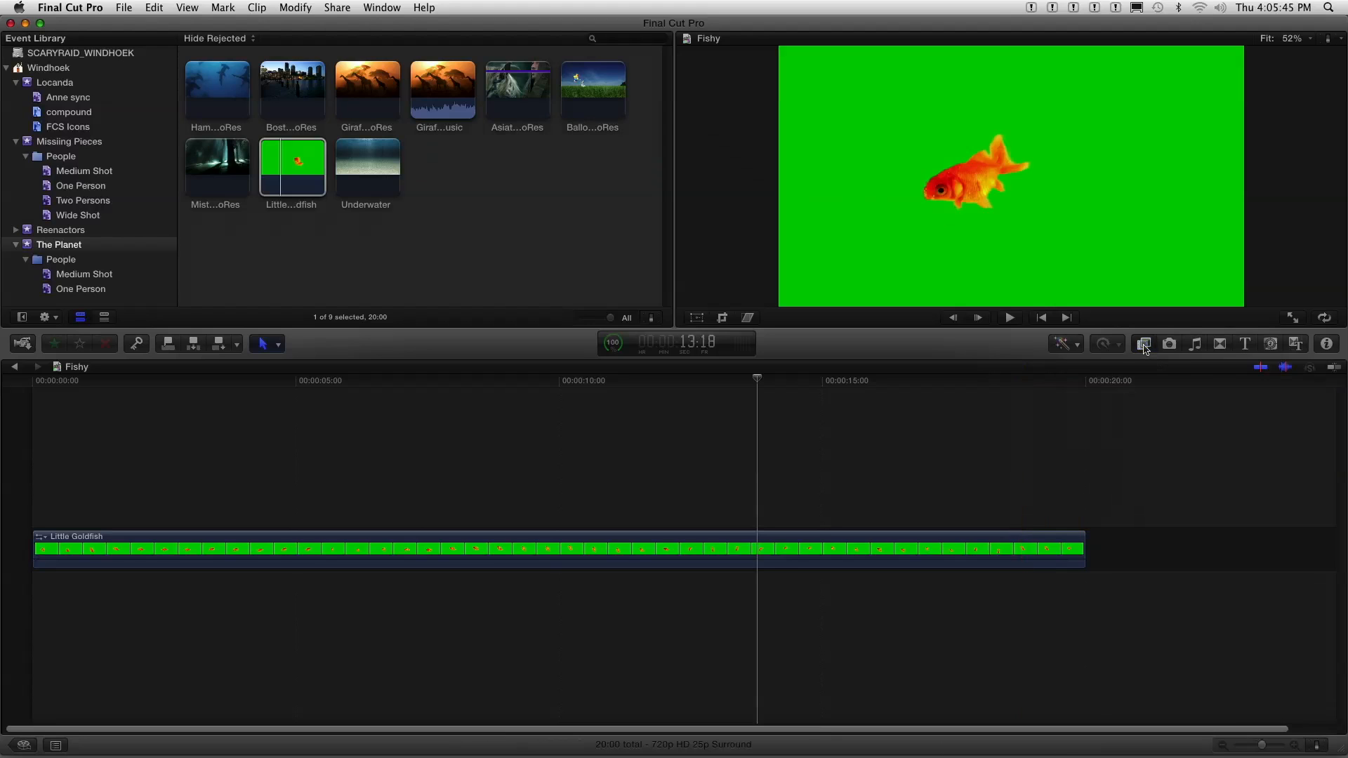
- Apply the Keyer effect from the Effects Browser's Keying category to the Little Goldfish clip
left_click(1142, 344)
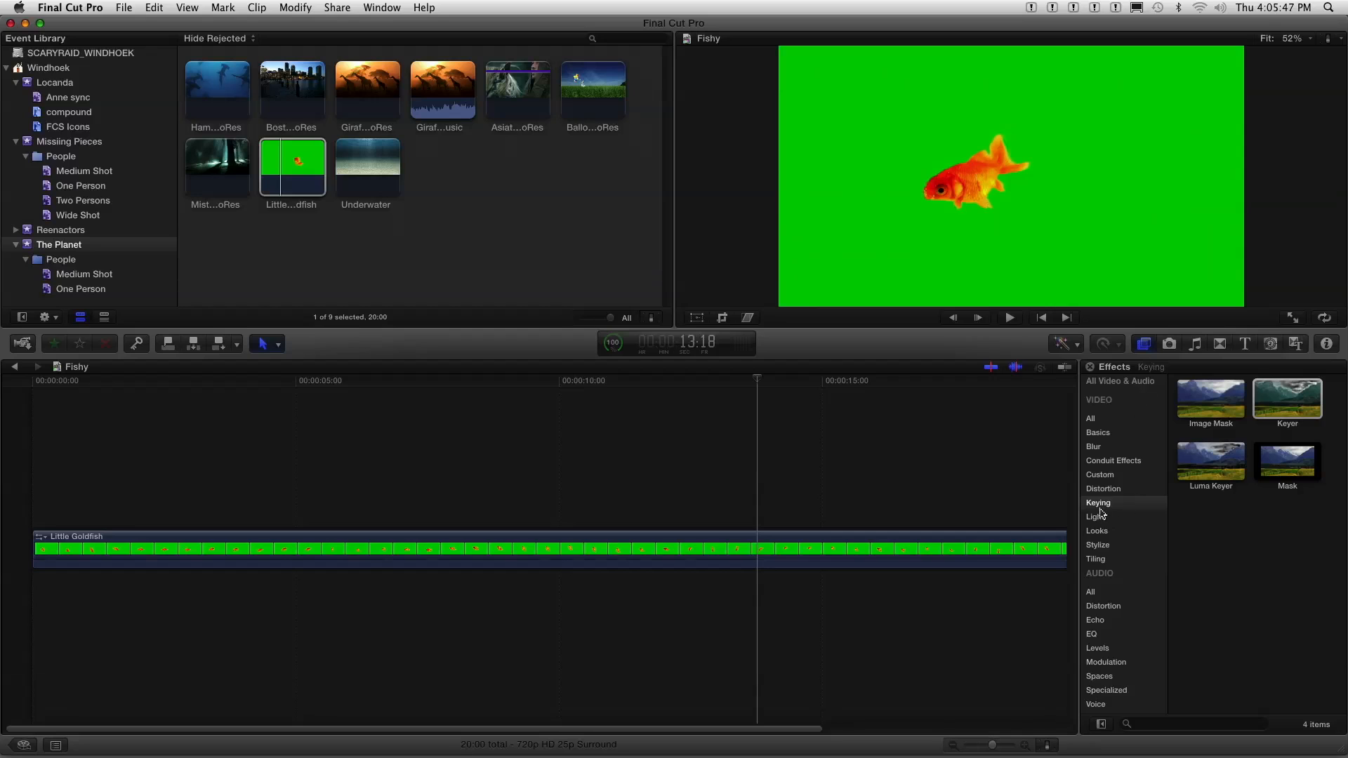
left_click(1099, 502)
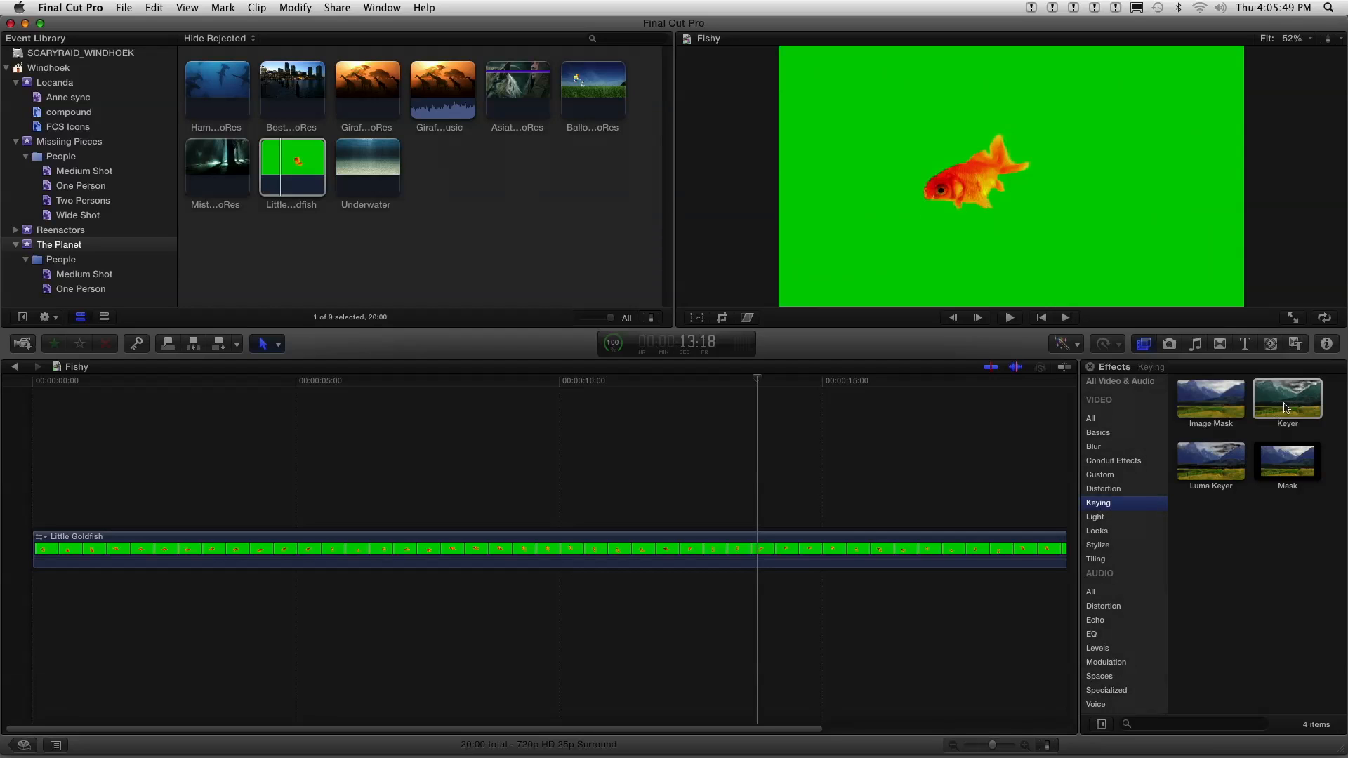
left_click_drag(1287, 398, 658, 550)
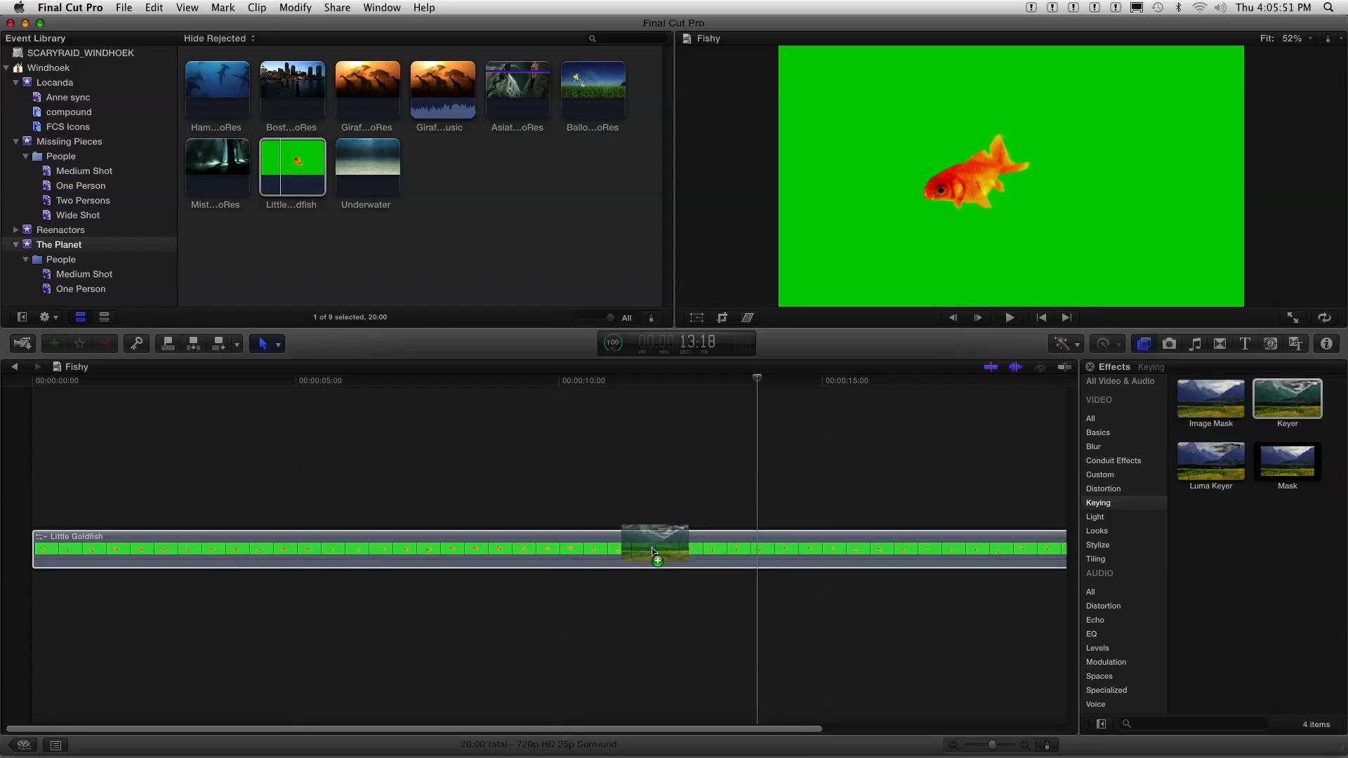